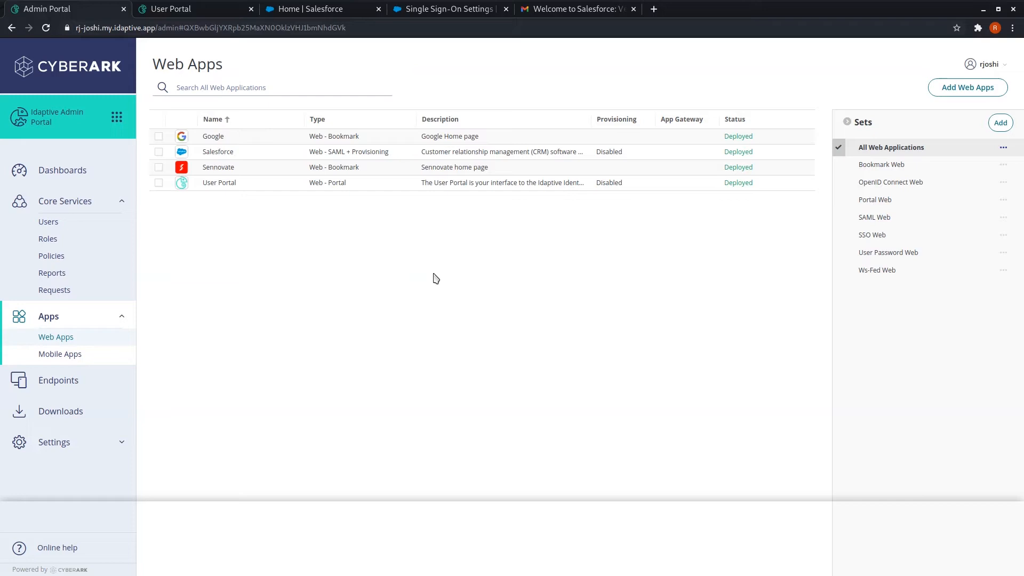
mouse_move(967, 91)
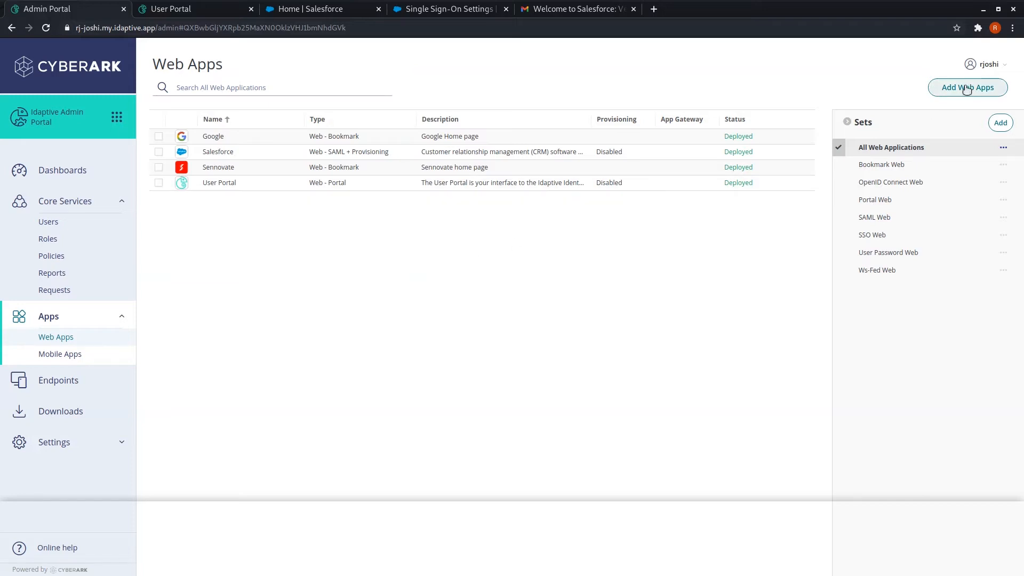
Search the web app catalog for 'sales', add Salesforce (User Password), and close the catalog
click(968, 87)
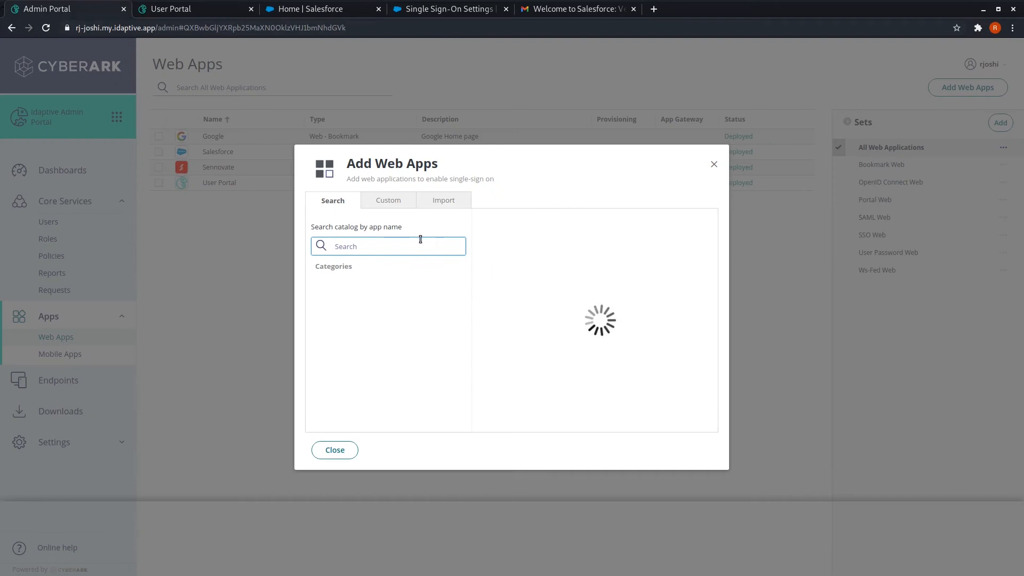
text(sales)
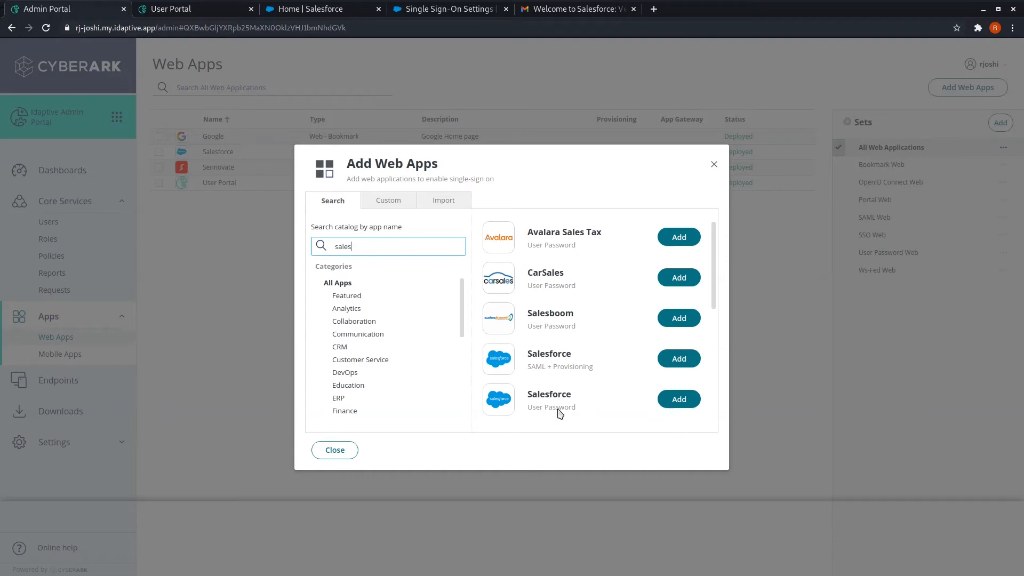
click(679, 399)
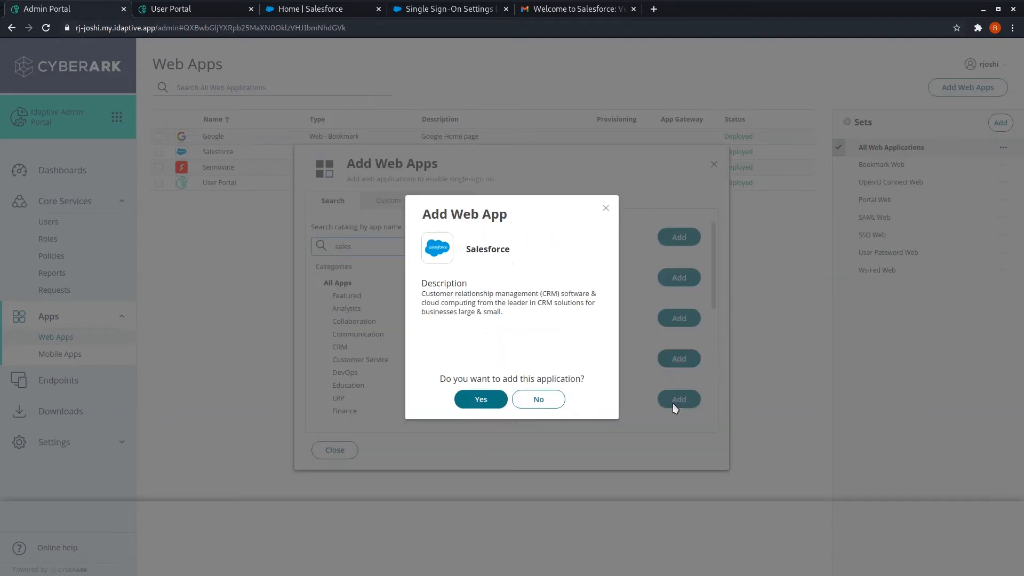
click(481, 399)
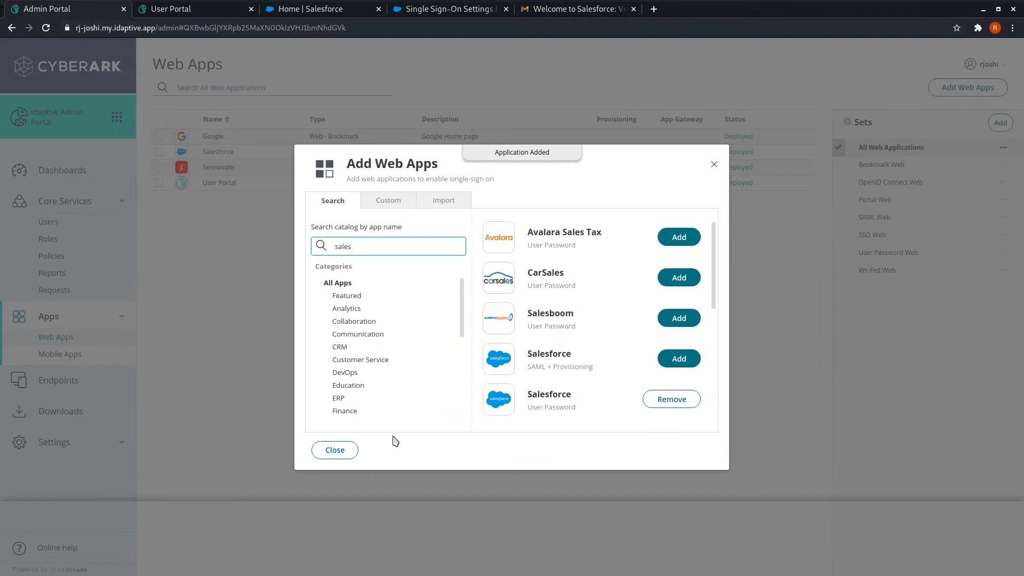
click(334, 450)
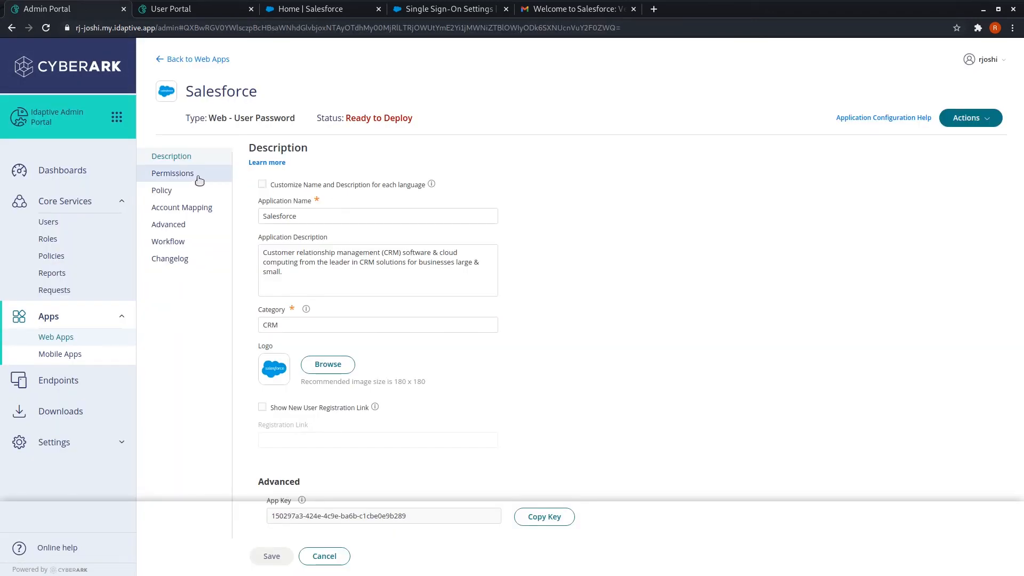
Add the user to Salesforce's Permissions, save to deploy, reload rights, and go to User Portal
click(172, 173)
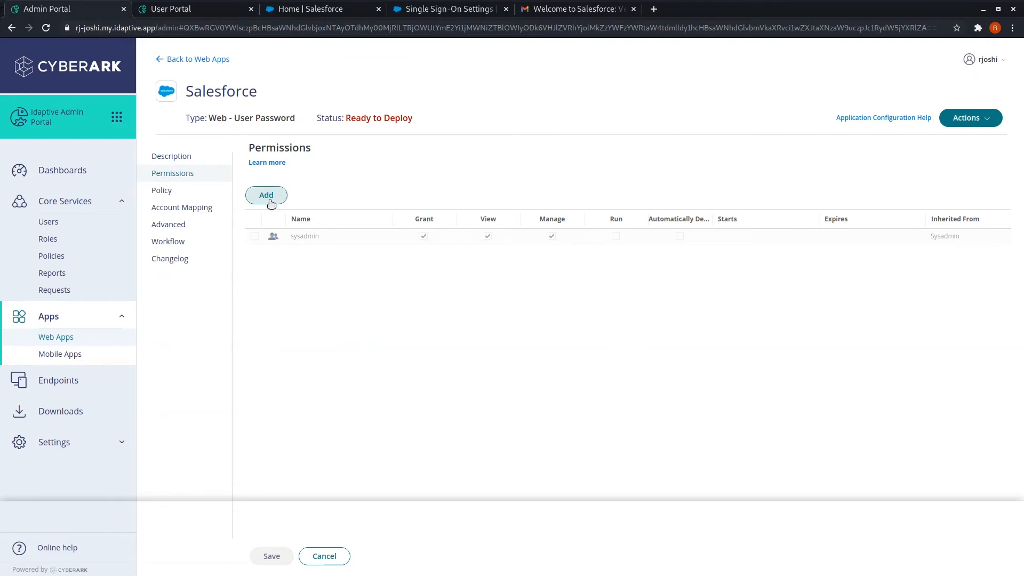
click(266, 195)
text(rj)
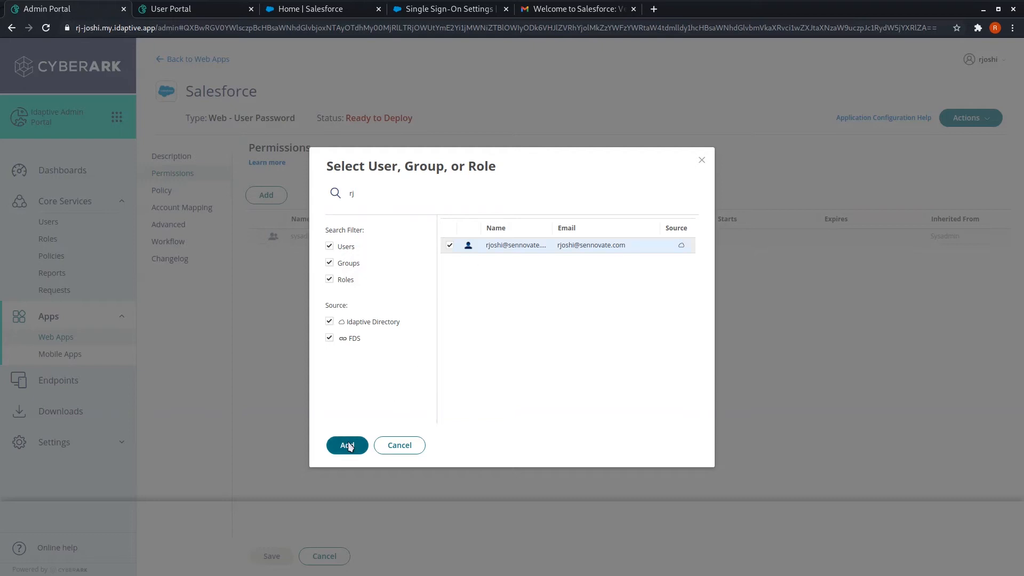
click(347, 445)
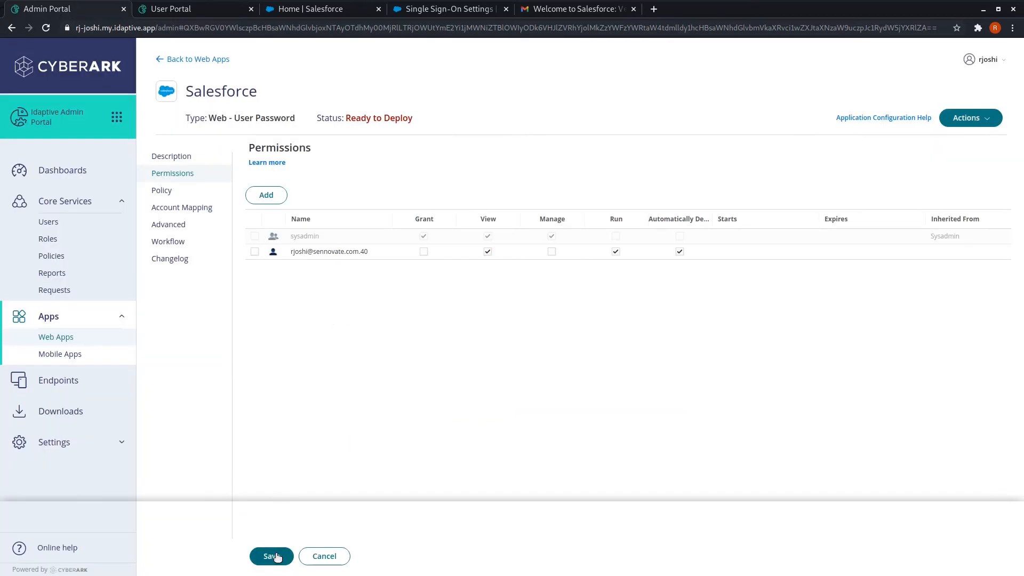
click(271, 556)
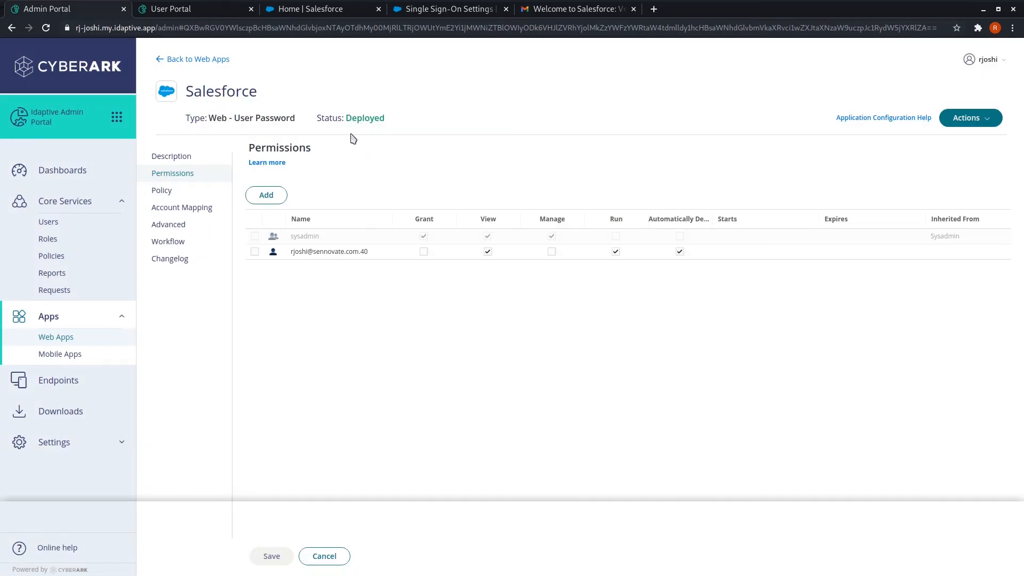
click(988, 59)
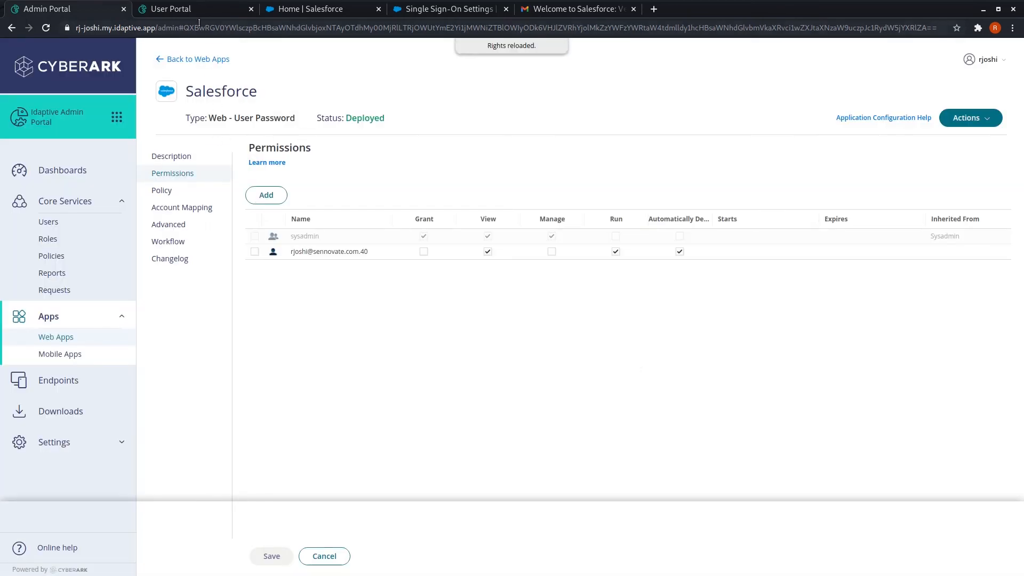
click(171, 9)
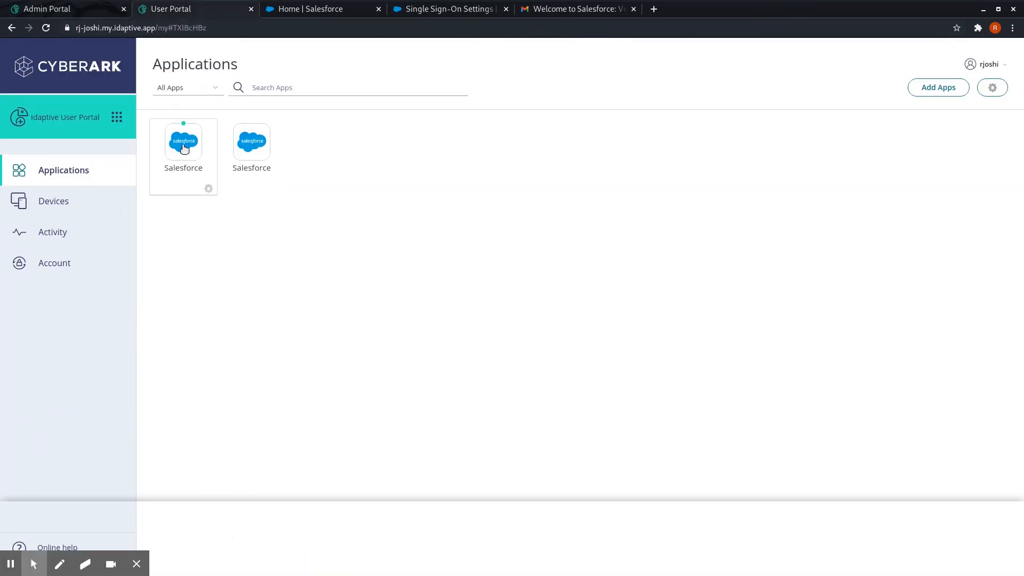
mouse_move(183, 148)
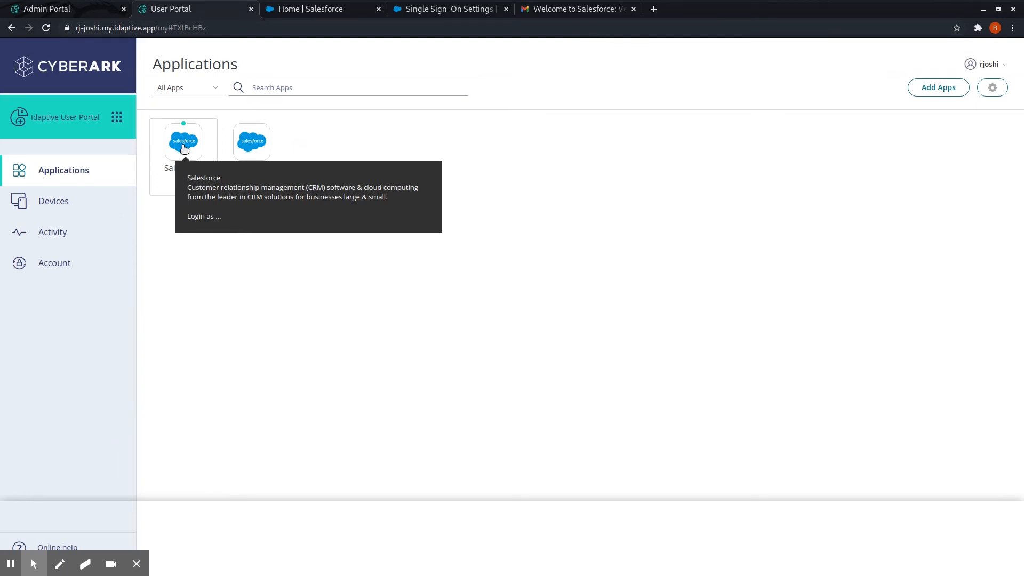
Launch the Salesforce tile and accept the 'User name/password needed' prompt
click(183, 142)
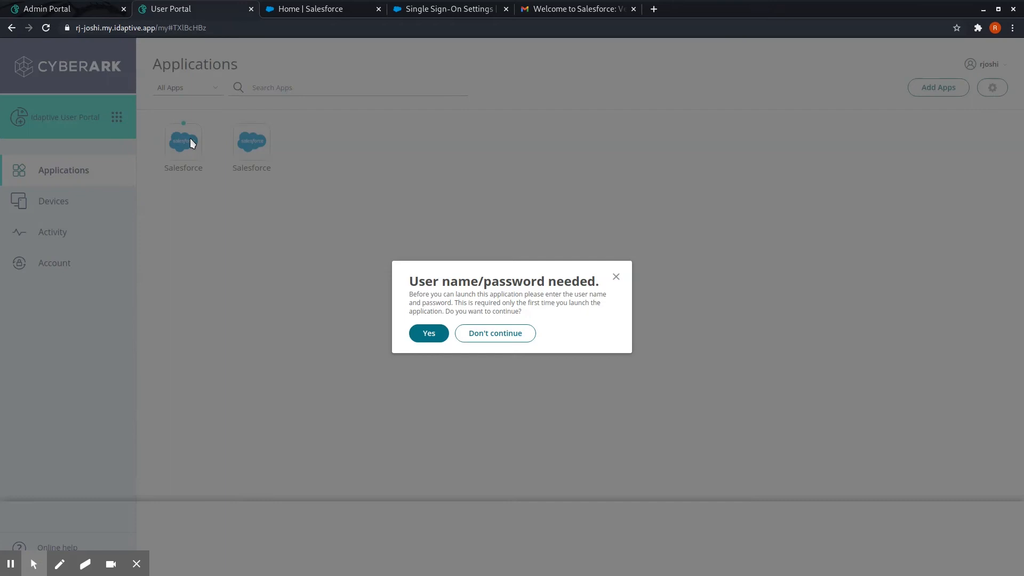
mouse_move(494, 297)
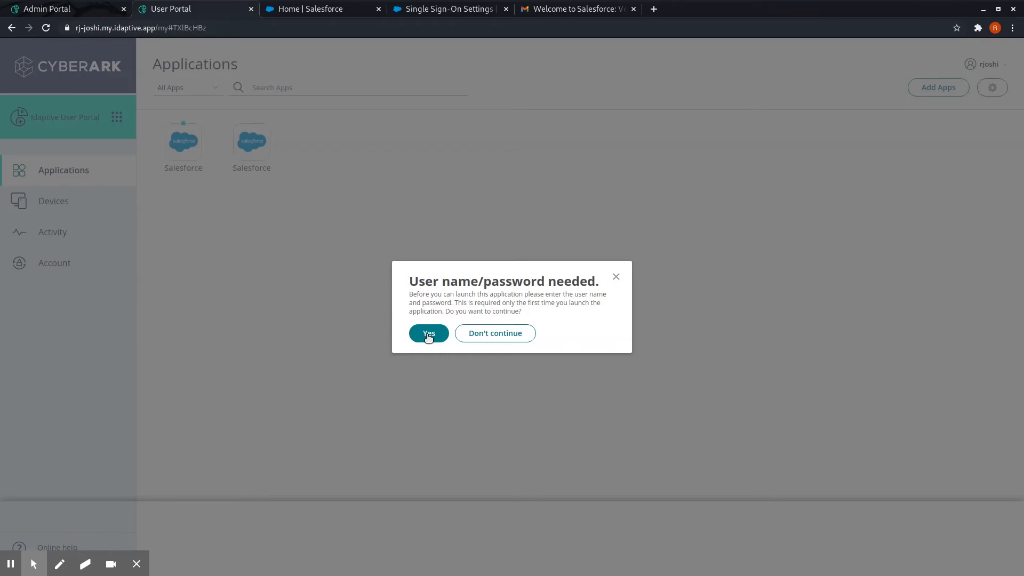
click(428, 333)
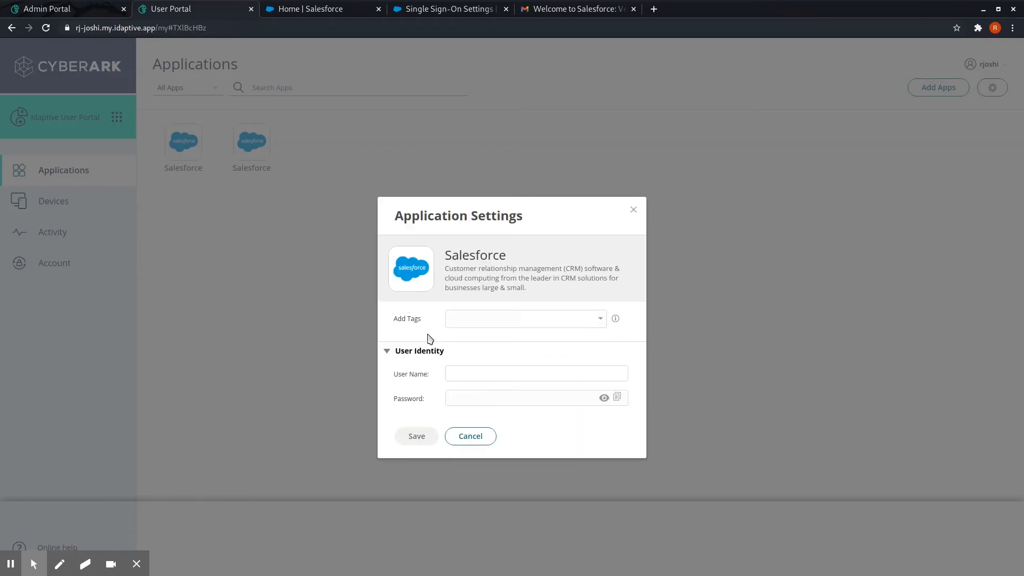
Enter the Salesforce user name and password under User Identity and save
click(536, 373)
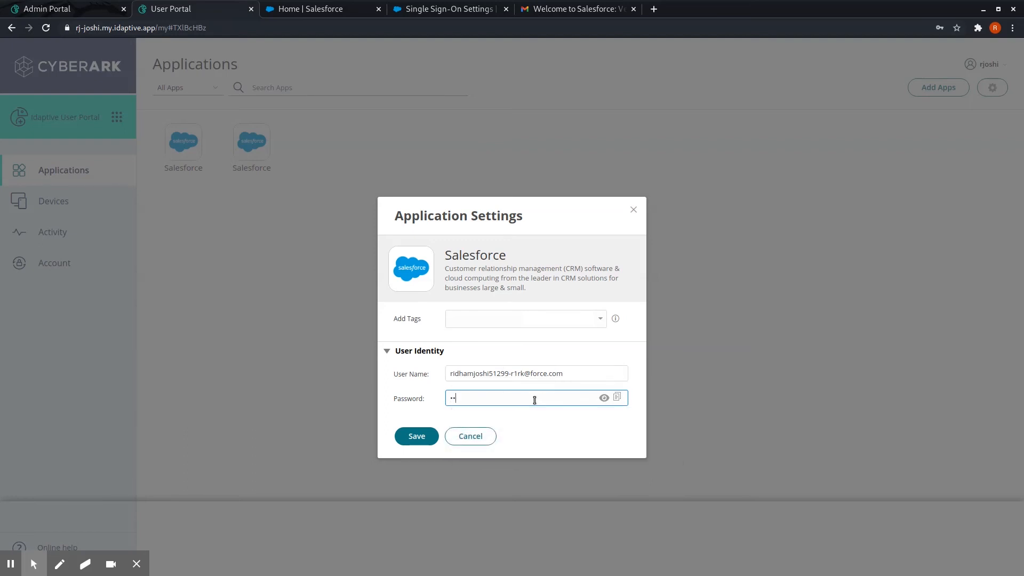
text(••)
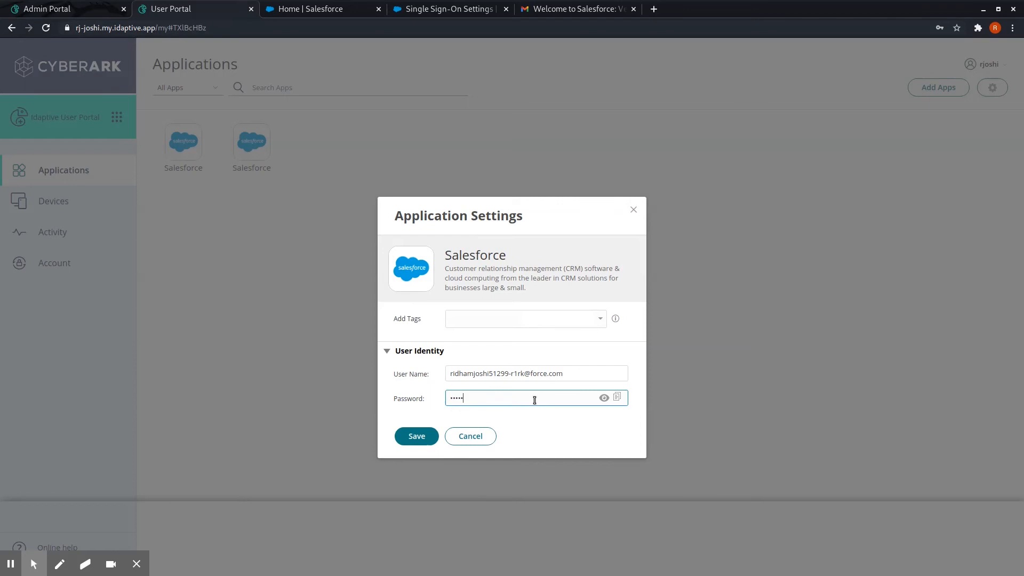
text(•)
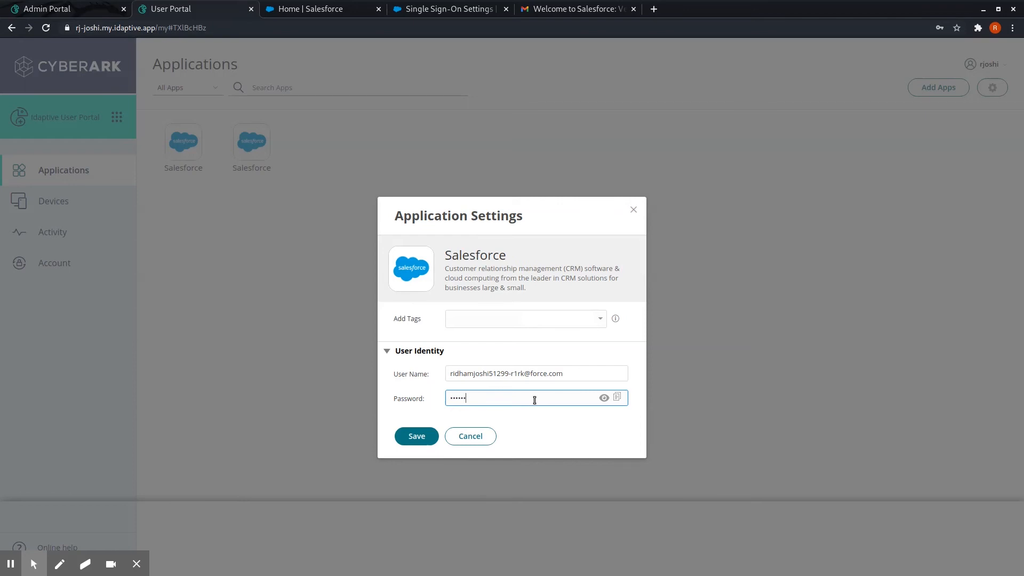
text(••)
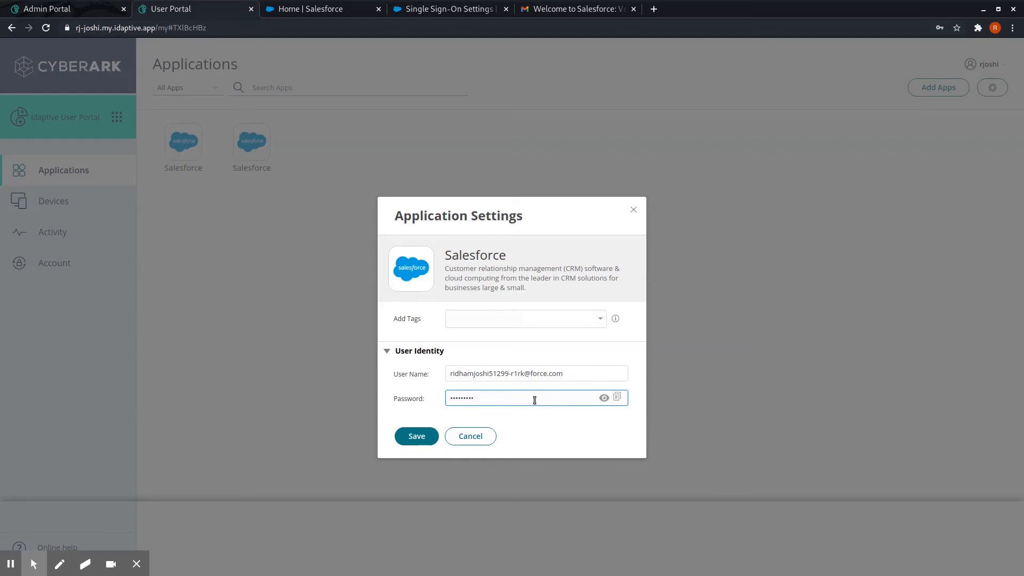
click(416, 436)
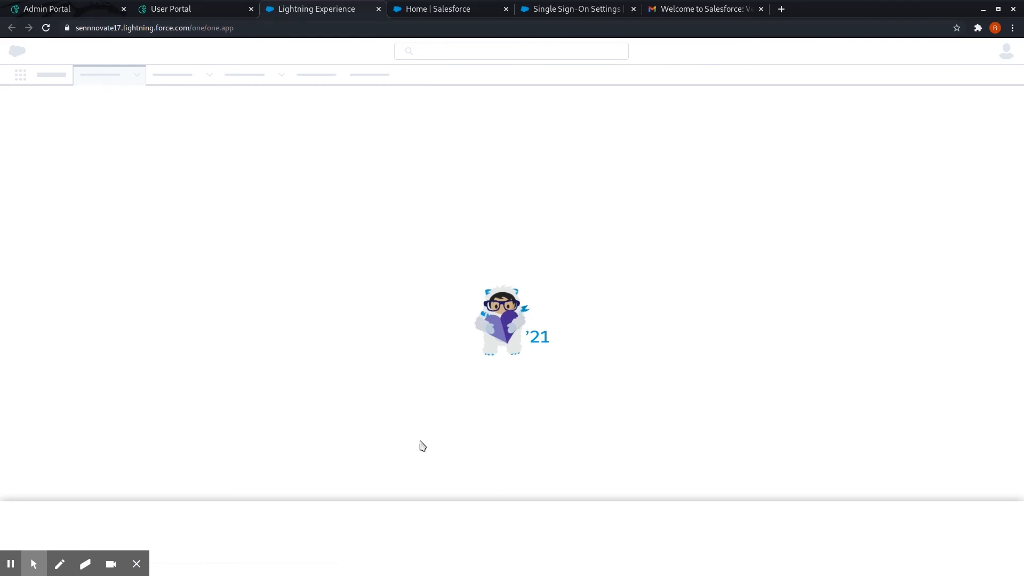